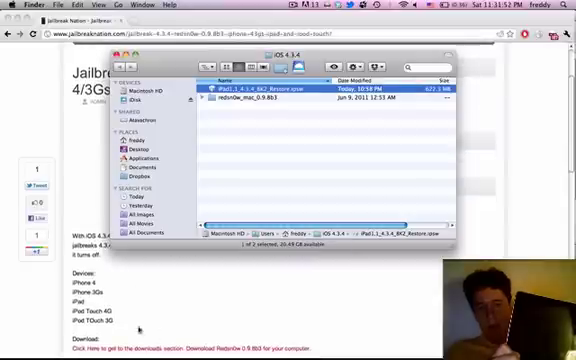
- Launch the redsn0w app from the extracted redsn0w_mac folder in Finder
{"action": "scroll", "scroll_direction": "down", "scroll_amount": 3}
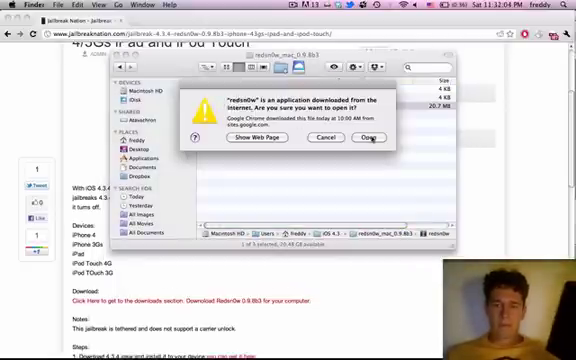
{"action": "left_click", "coordinate": [368, 136]}
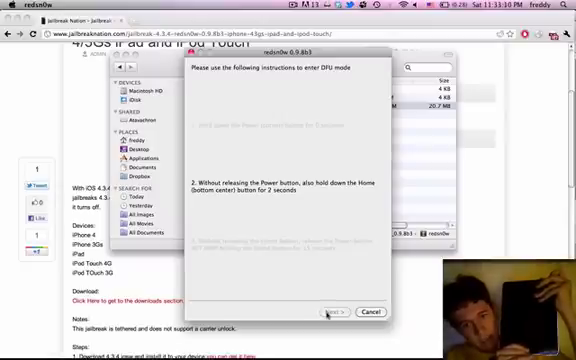
- Proceed with Next to begin the DFU-mode Power and Home button countdown
{"action": "left_click", "coordinate": [336, 312]}
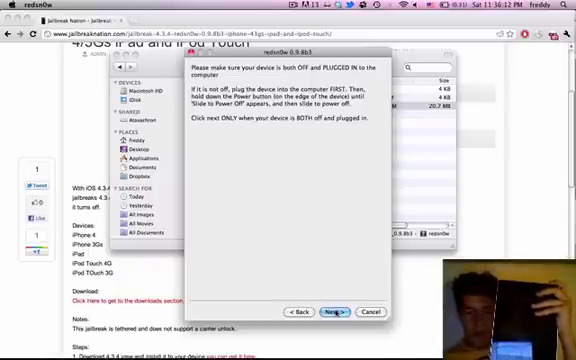
- Confirm the iPhone is off and plugged in to start the DFU countdown
{"action": "left_click", "coordinate": [332, 312]}
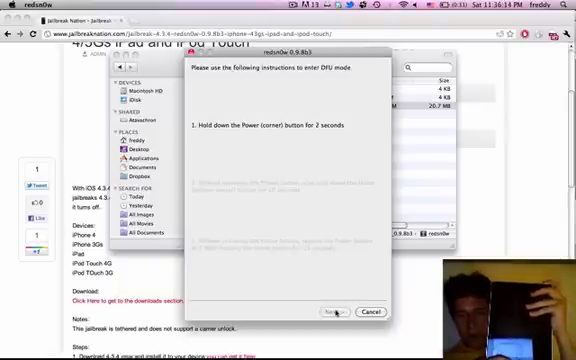